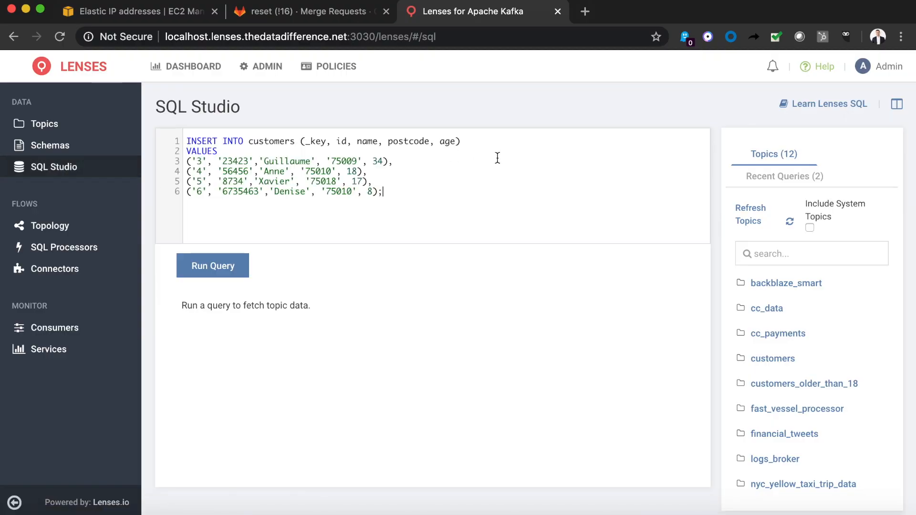
pyautogui.moveTo(476, 138)
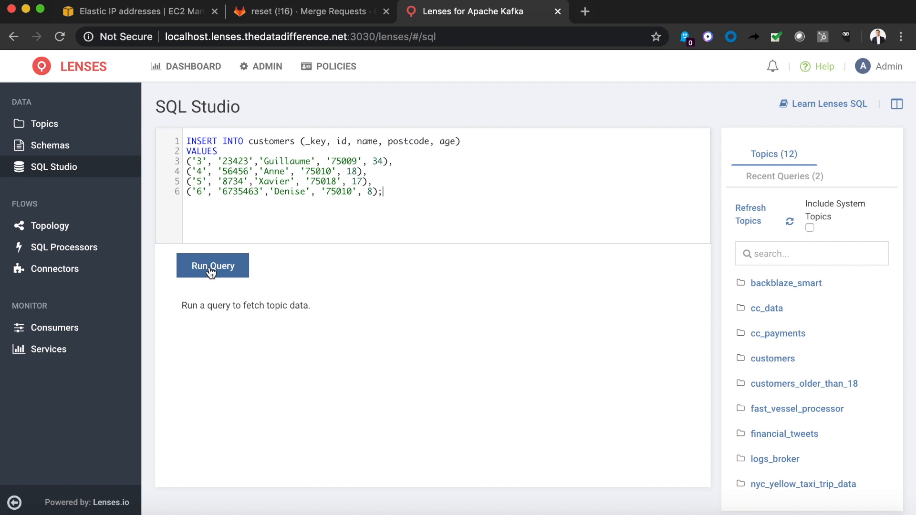
pyautogui.moveTo(382, 191)
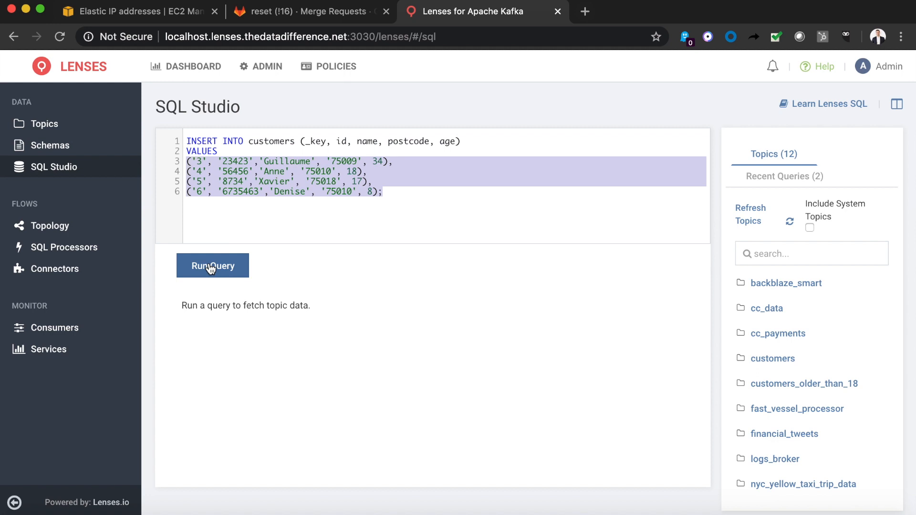
# Run the INSERT INTO customers query, confirming 4 records inserted
pyautogui.click(213, 266)
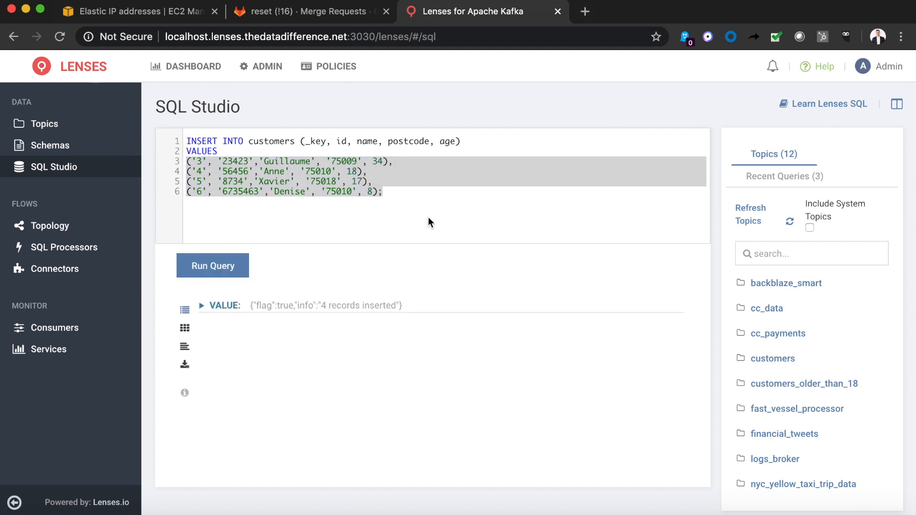
pyautogui.moveTo(42, 123)
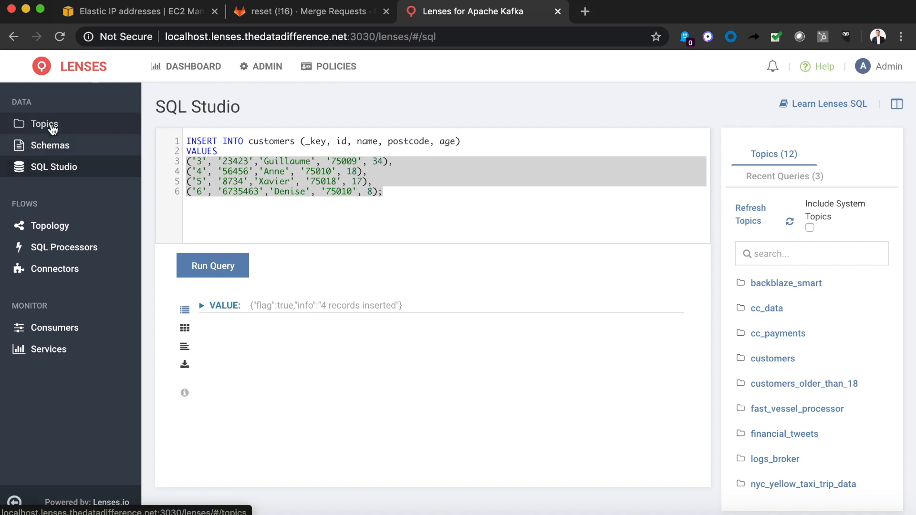
# Find the customers_older_than_18 topic by searching 'custom' in Topics
pyautogui.click(43, 123)
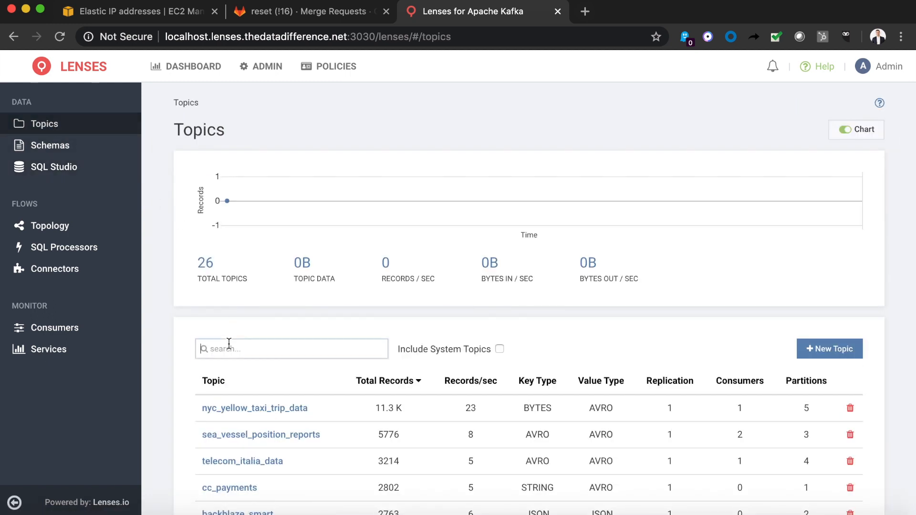
pyautogui.write('custom')
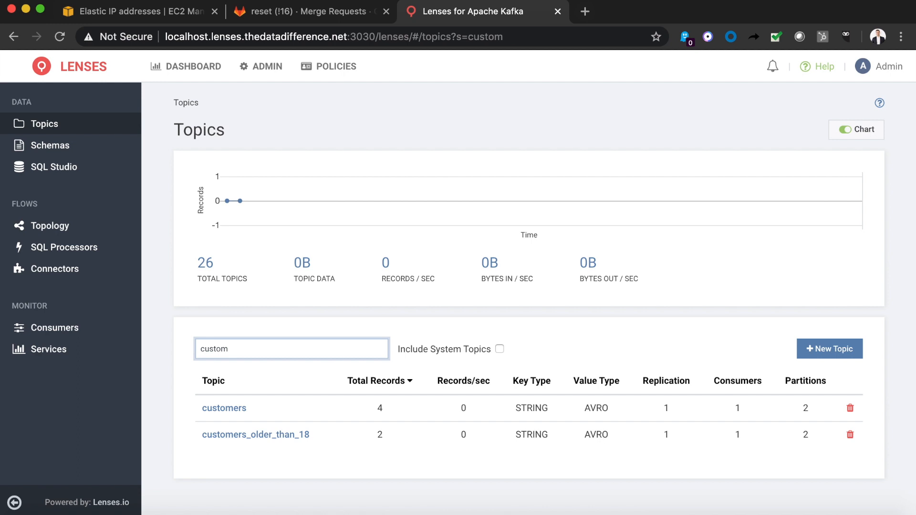
pyautogui.moveTo(391, 407)
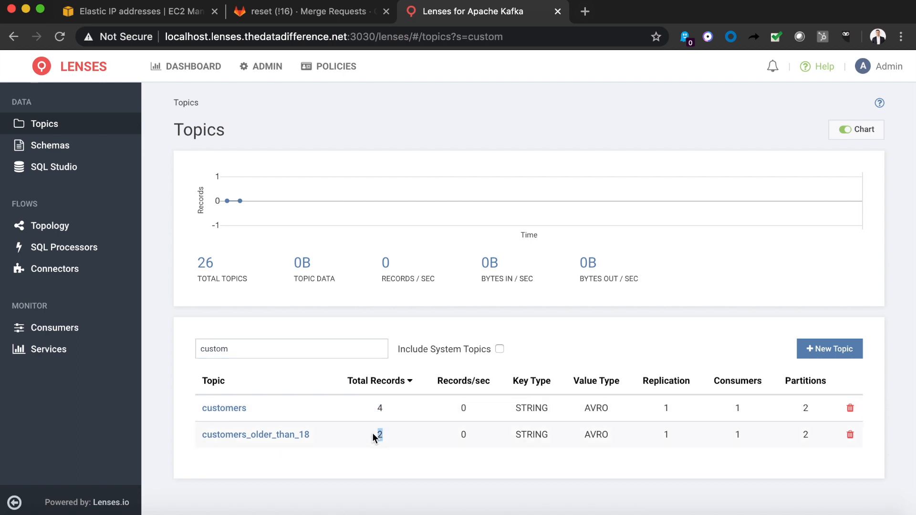
pyautogui.click(255, 435)
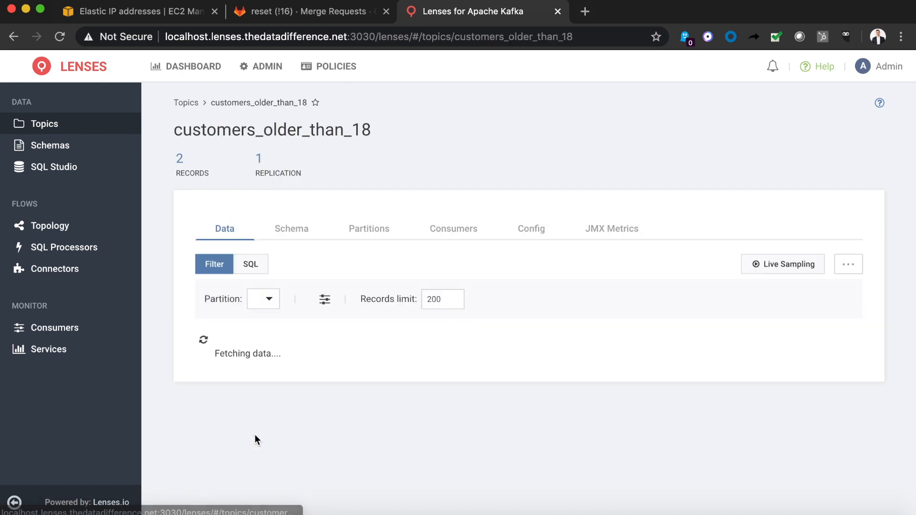
# Query the topic with SQL and highlight the two records, Guillaume (34) and Anne (18)
pyautogui.click(250, 263)
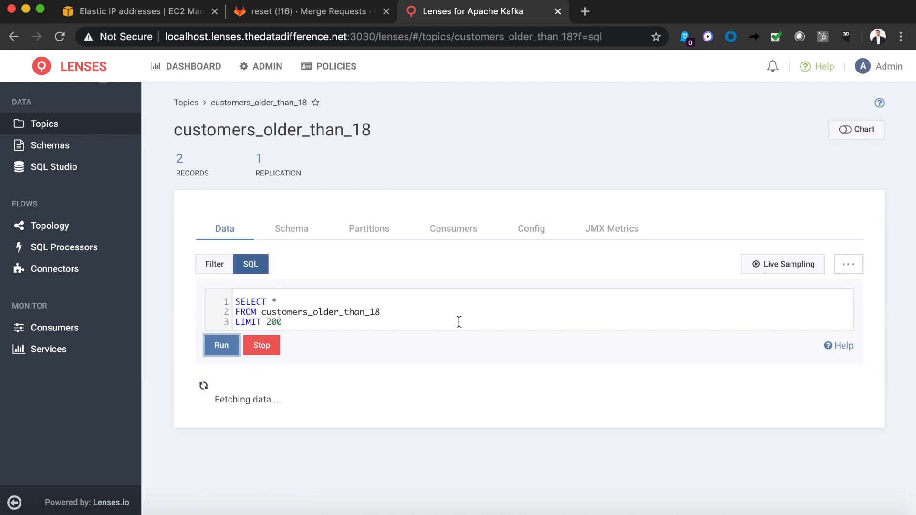
pyautogui.click(221, 345)
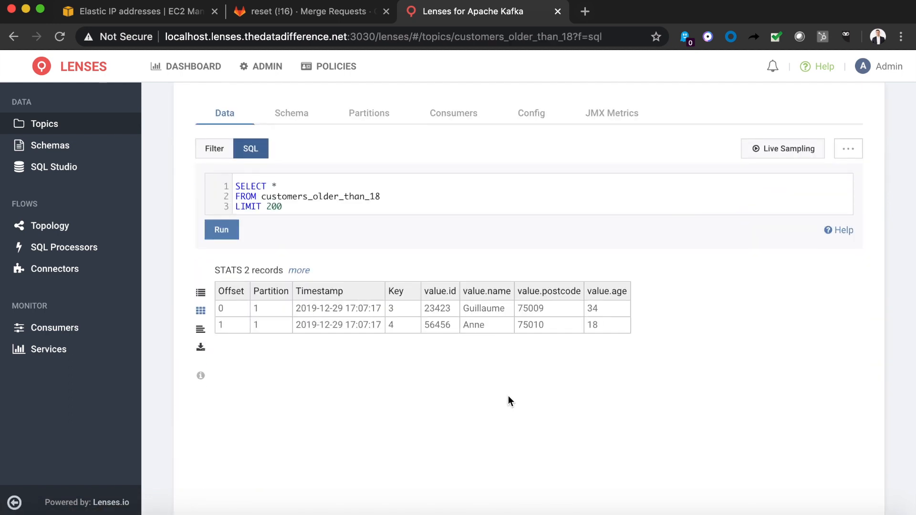
pyautogui.click(607, 324)
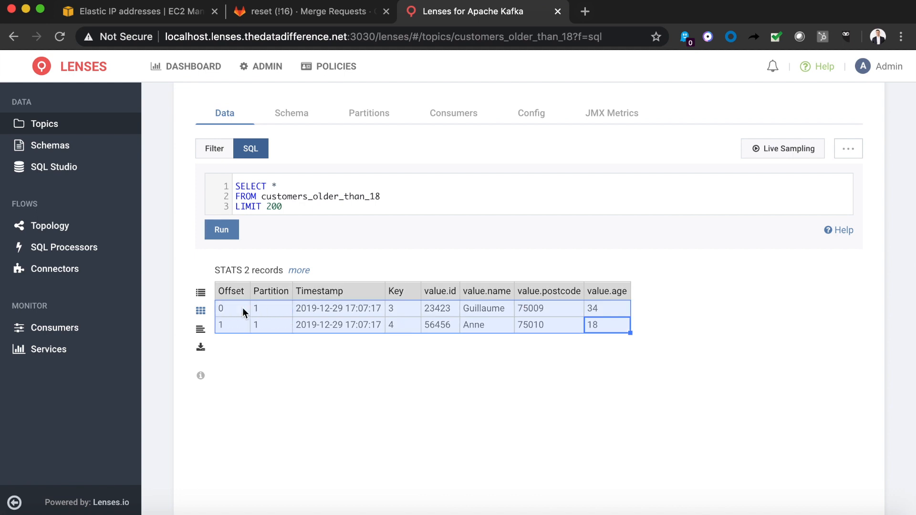
pyautogui.moveTo(449, 408)
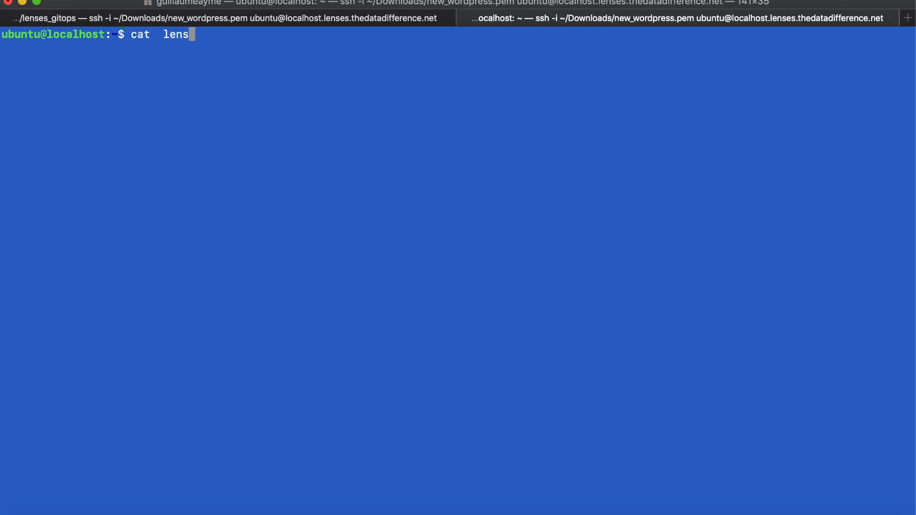
# Show the contents of lenses_export.sh with cat
pyautogui.write('es_ex')
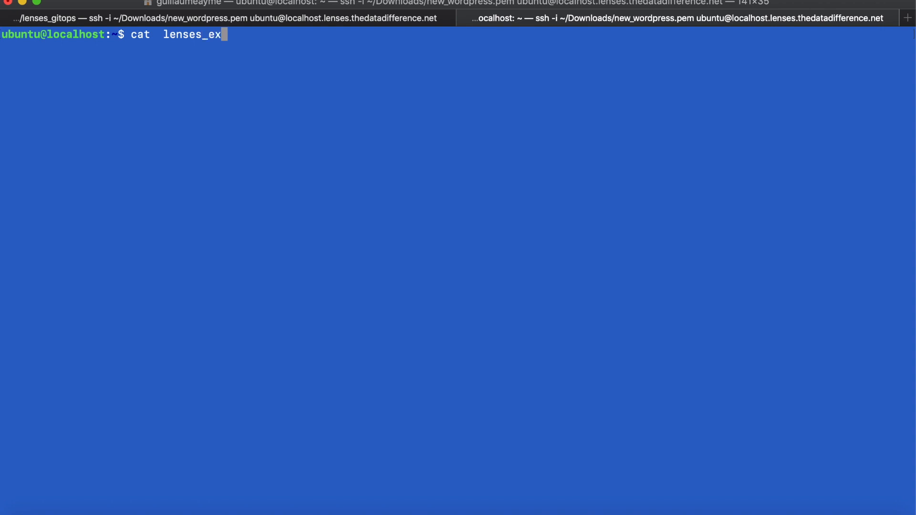
pyautogui.press('Return')
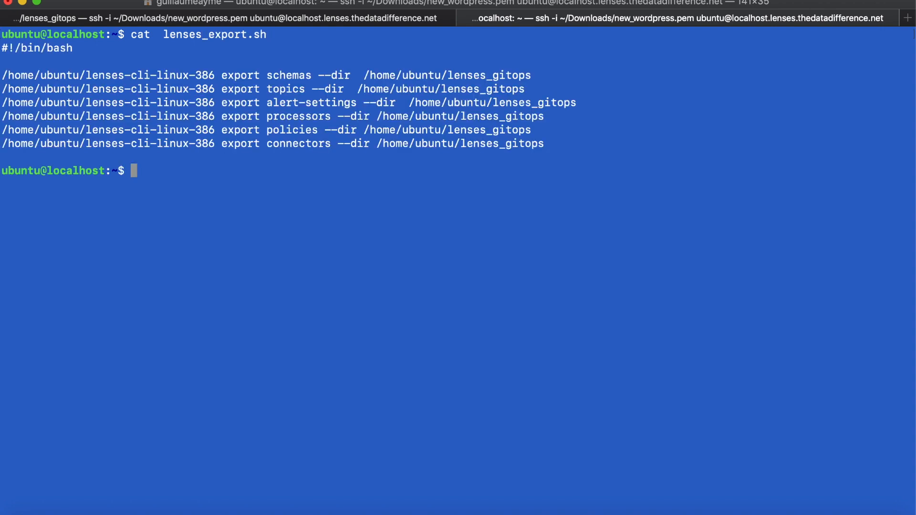
pyautogui.moveTo(227, 86)
pyautogui.write('cd  lenses_gitops/')
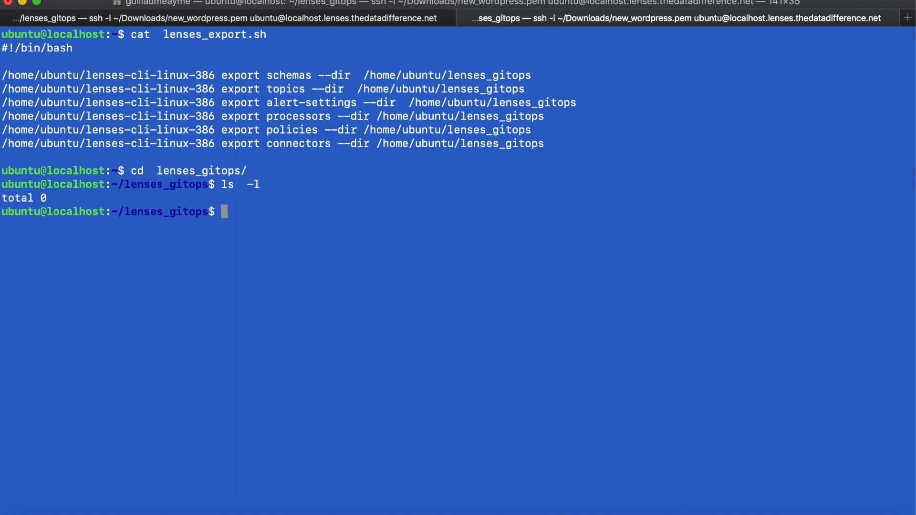
# Run ../lenses_export.sh inside lenses_gitops to export the Lenses configuration
pyautogui.write('../')
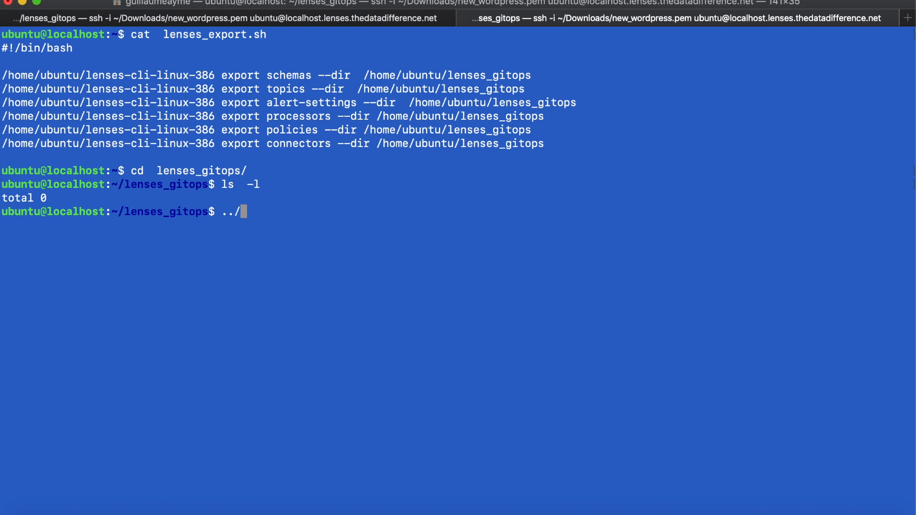
pyautogui.write('lenses_export.sh')
pyautogui.write('ls  -l')
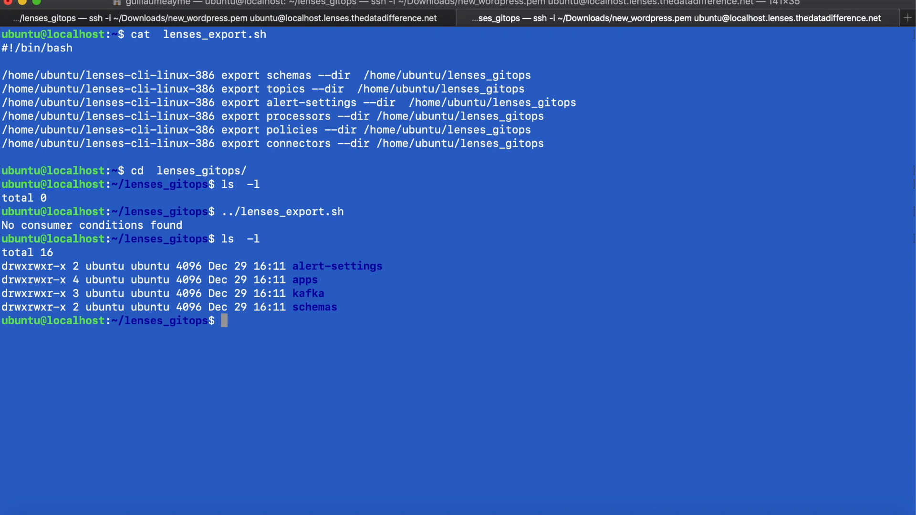
pyautogui.moveTo(308, 316)
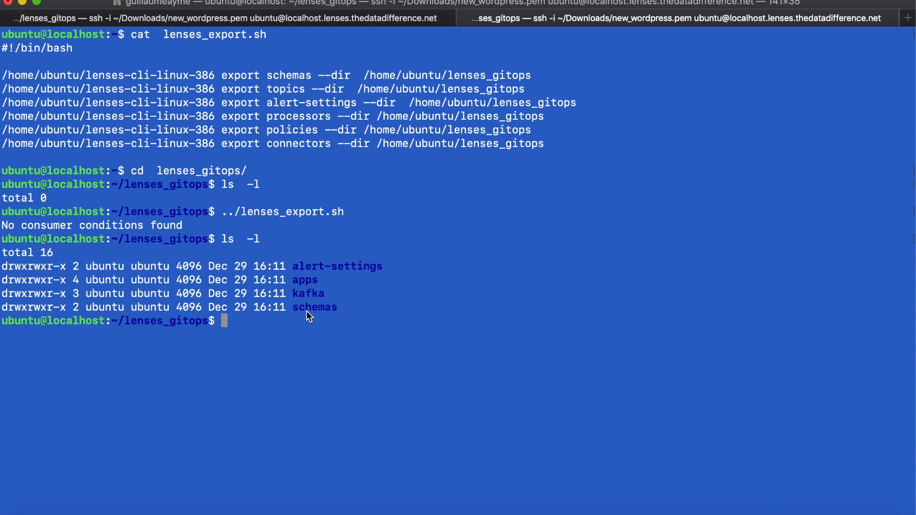
pyautogui.moveTo(394, 313)
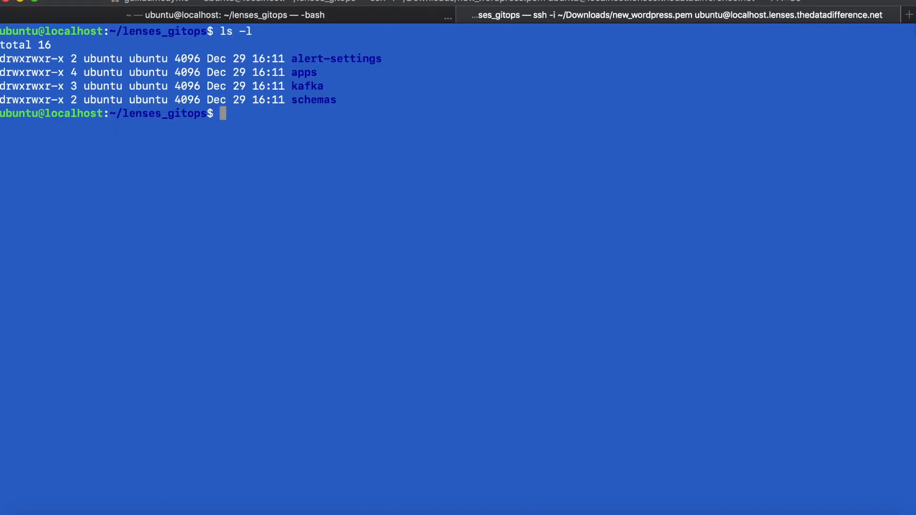
pyautogui.write('cat ap')
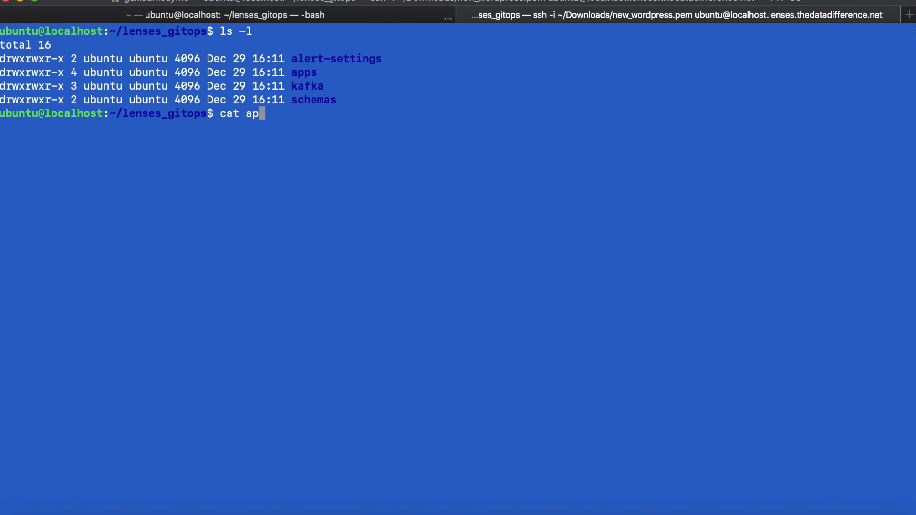
pyautogui.write('ps/connectors/connector-dev-toinflux.yaml')
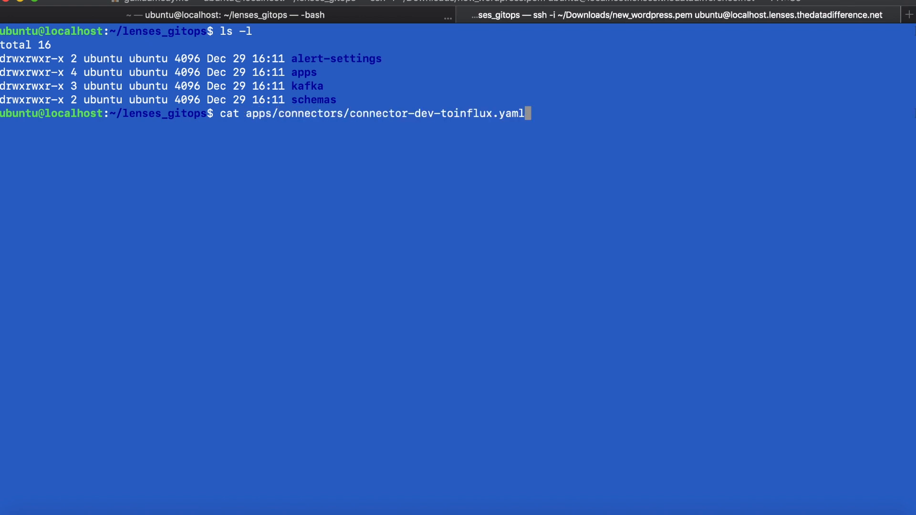
pyautogui.press('Return')
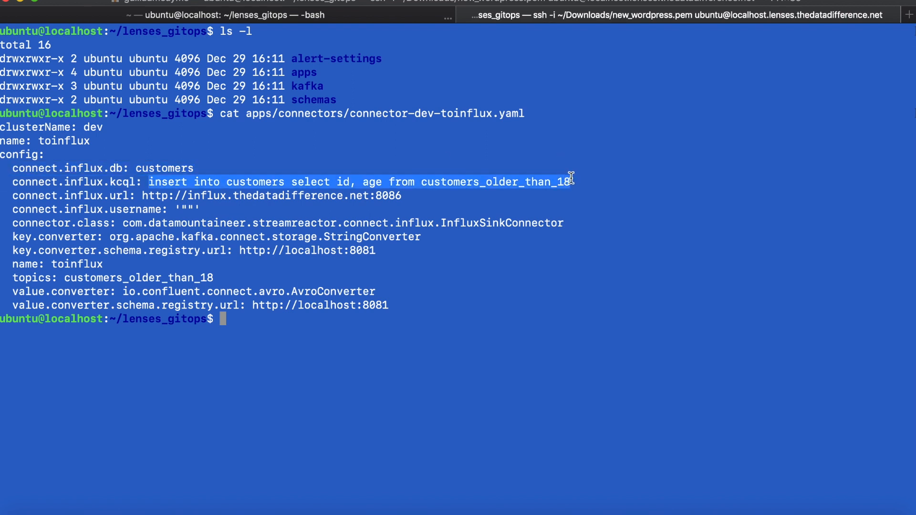
pyautogui.write('cle')
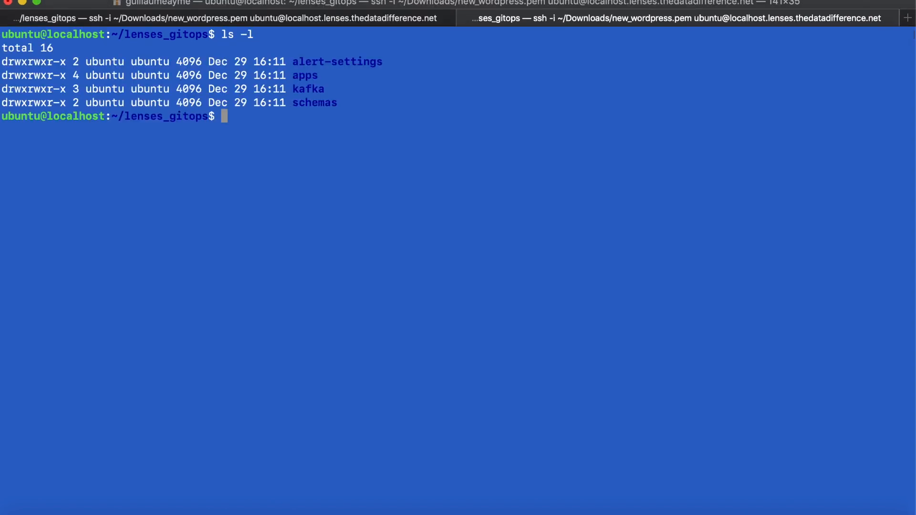
# Run git branch to show lenses_gitops is on new_pipeline2
pyautogui.write('git')
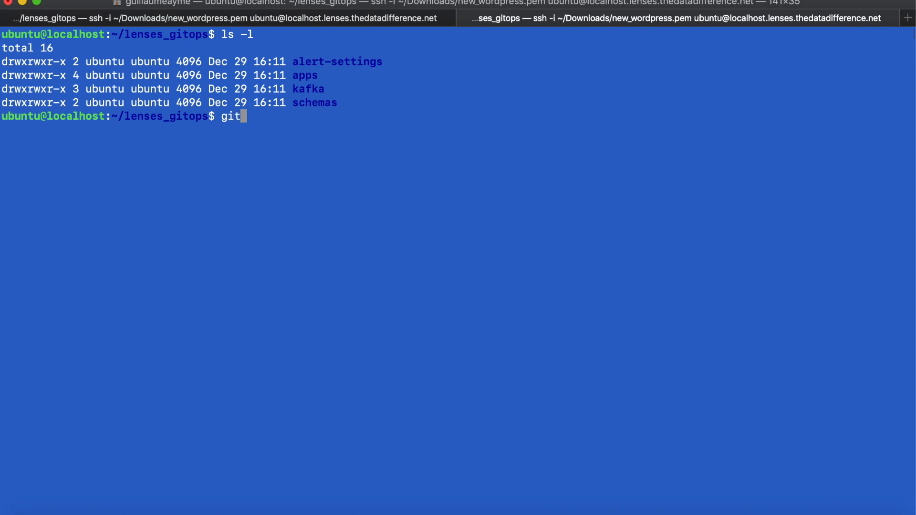
pyautogui.write('bran')
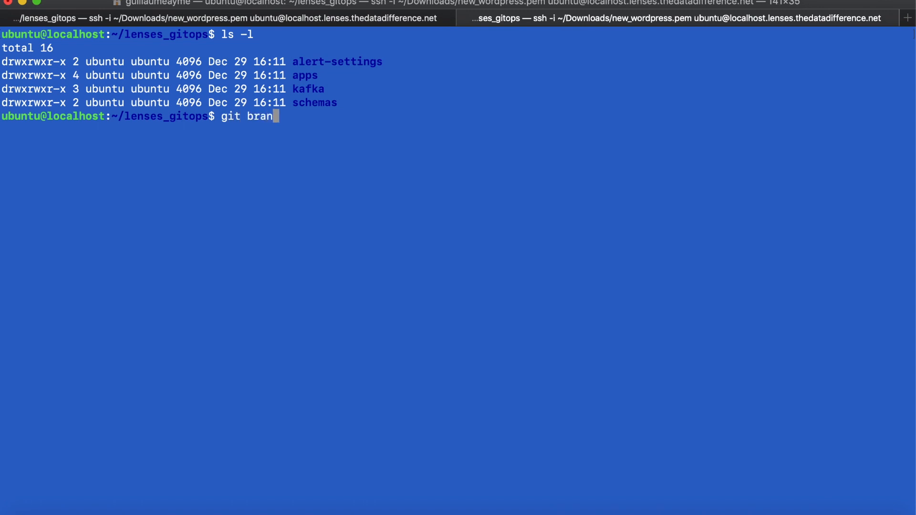
pyautogui.press('Return')
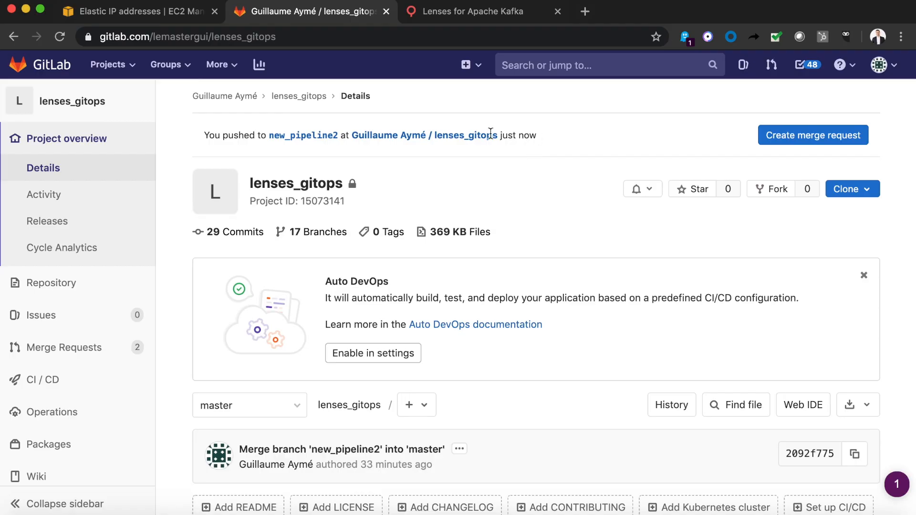
# Create and submit the merge request for new_pipeline2 into master
pyautogui.click(812, 134)
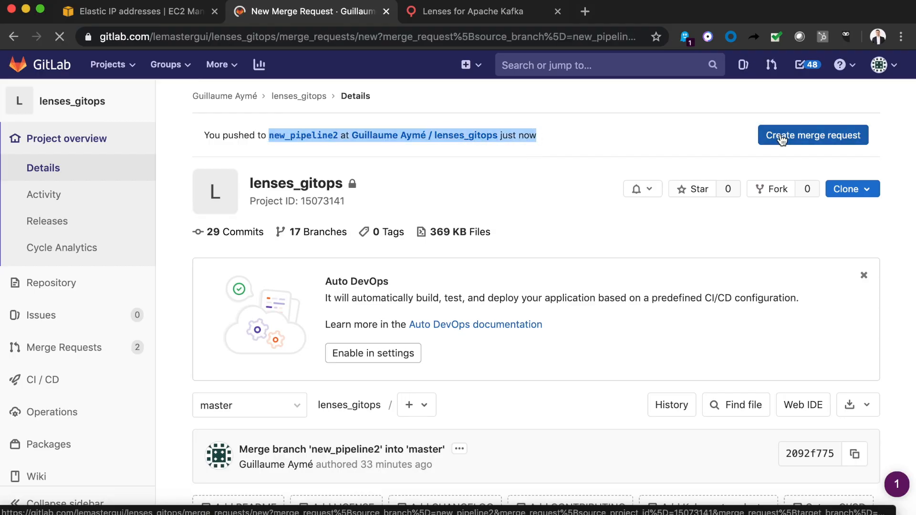
pyautogui.click(812, 135)
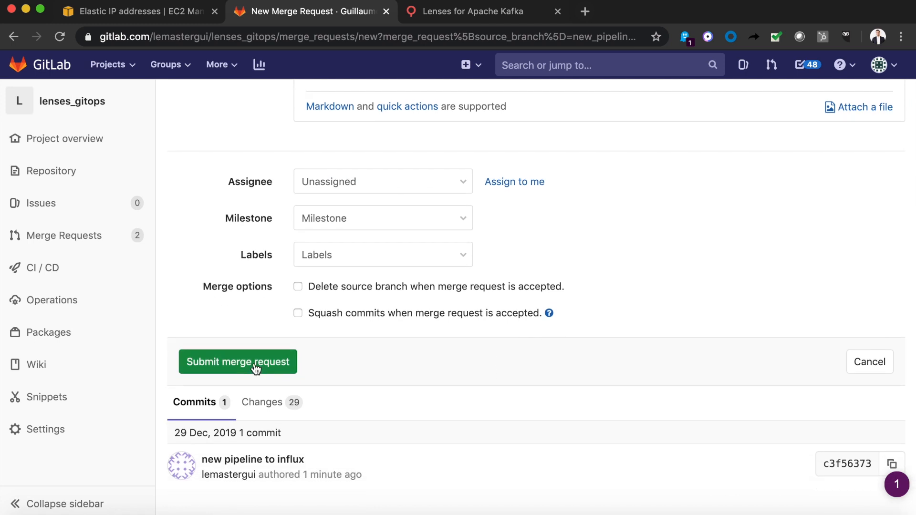
pyautogui.click(237, 362)
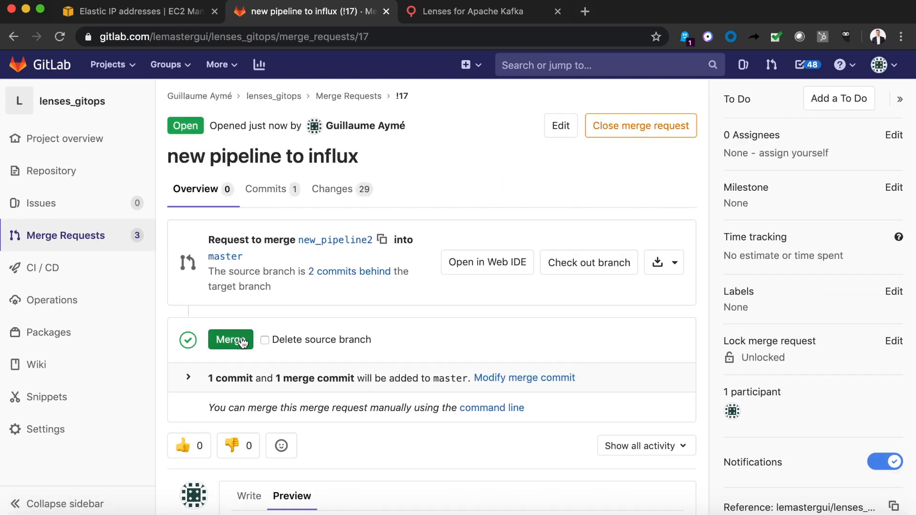
# Merge request !17 'new pipeline to influx' into master
pyautogui.click(230, 340)
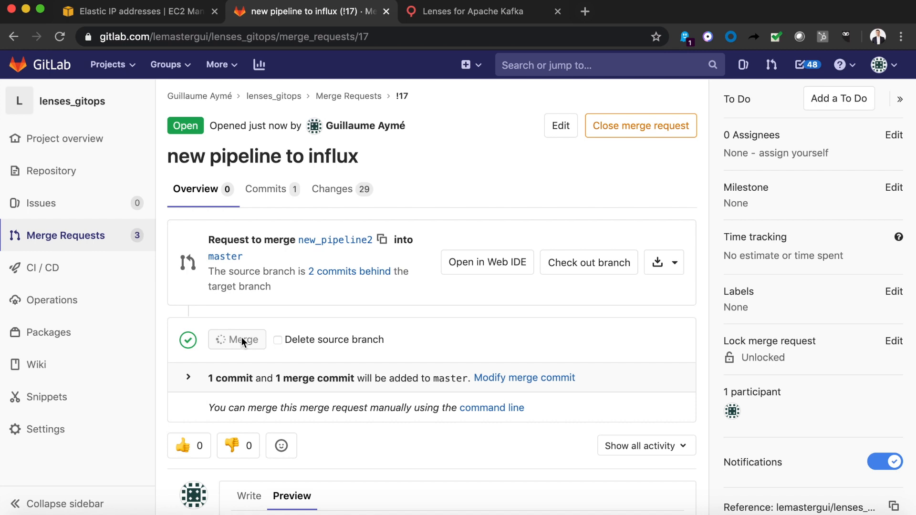
pyautogui.click(237, 339)
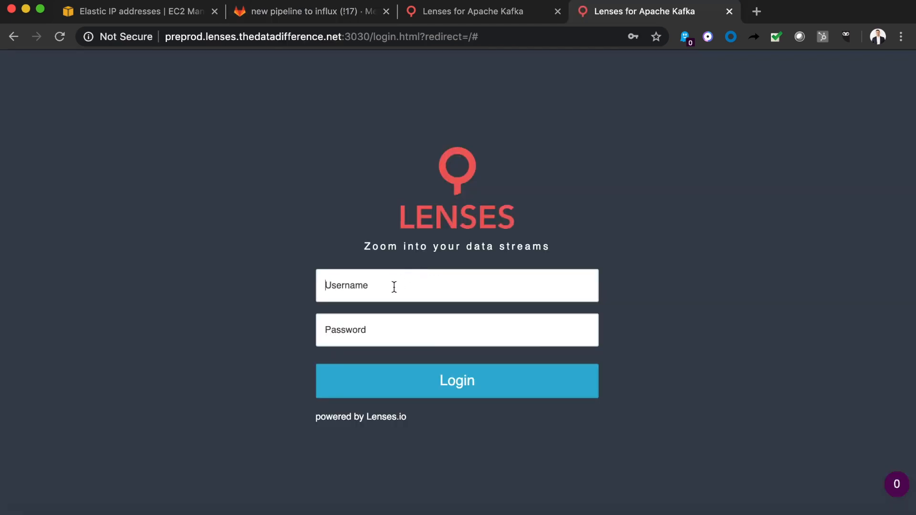
# Log in to preprod Lenses and go to the data flow topology
pyautogui.click(457, 286)
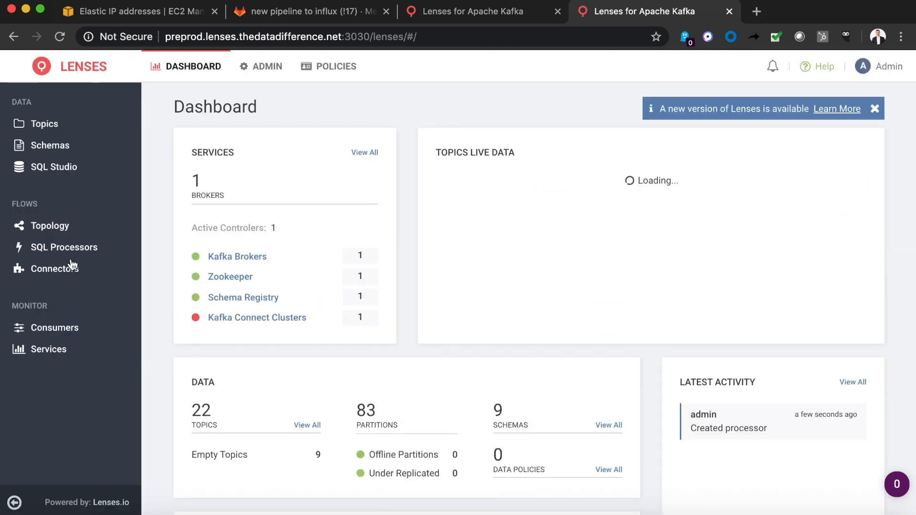
pyautogui.click(49, 225)
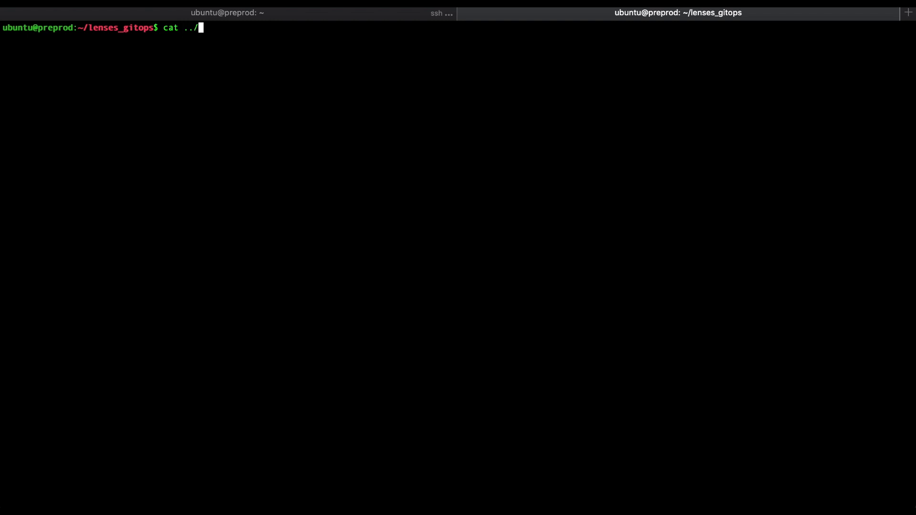
# Review lenses_import.sh, check the git branch, pull master and list the repository folders
pyautogui.write('l')
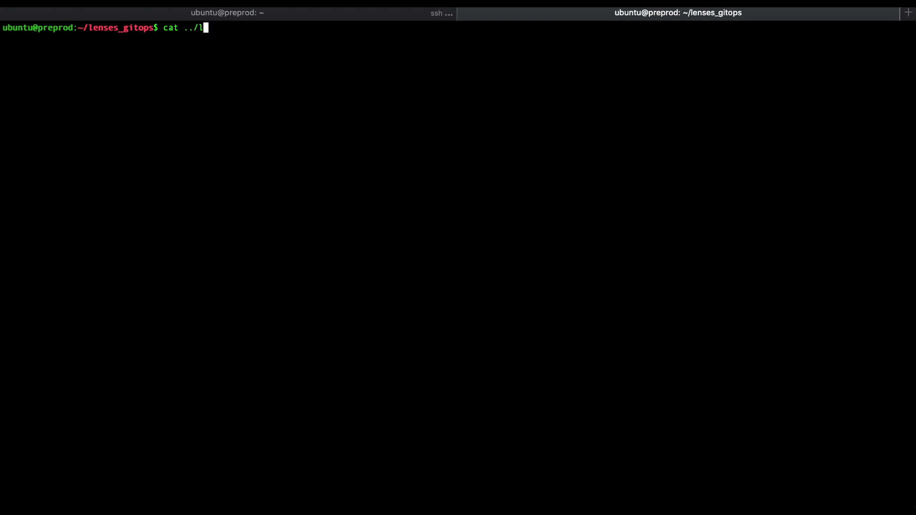
pyautogui.write('enses_import.sh')
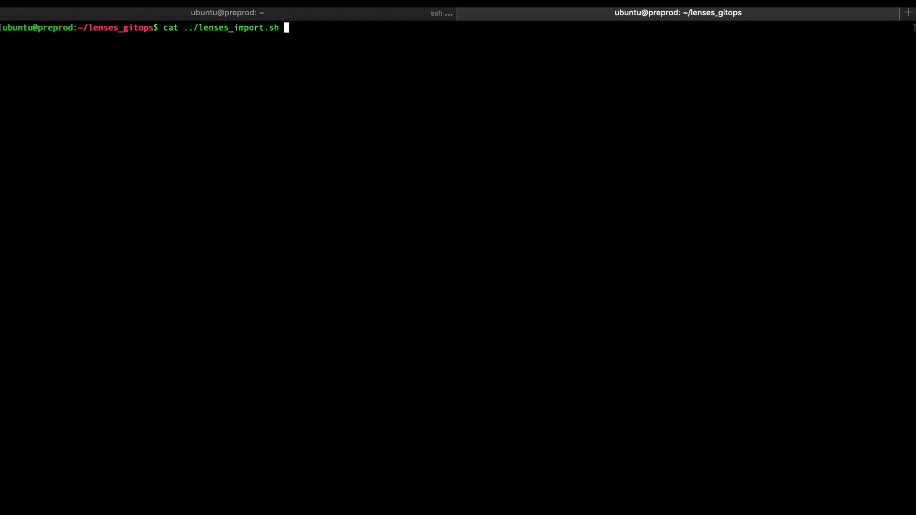
pyautogui.press('Return')
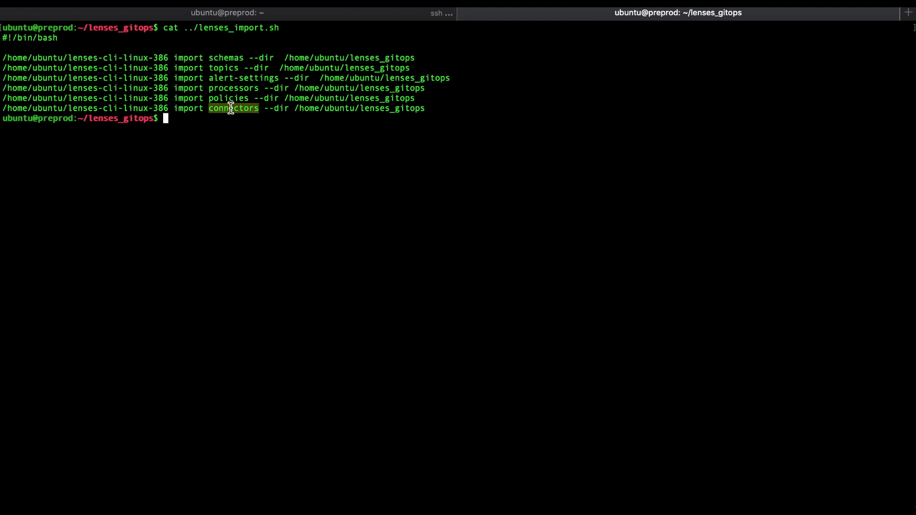
pyautogui.write('git branch')
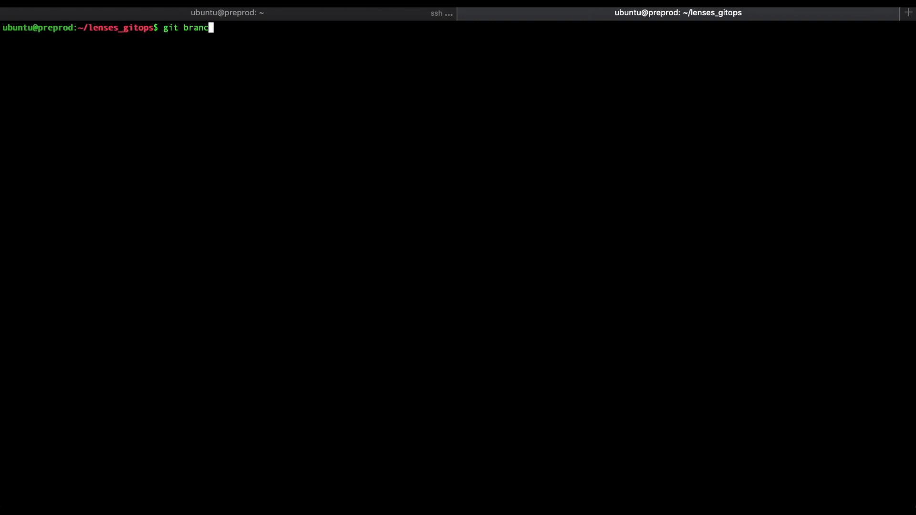
pyautogui.press('Return')
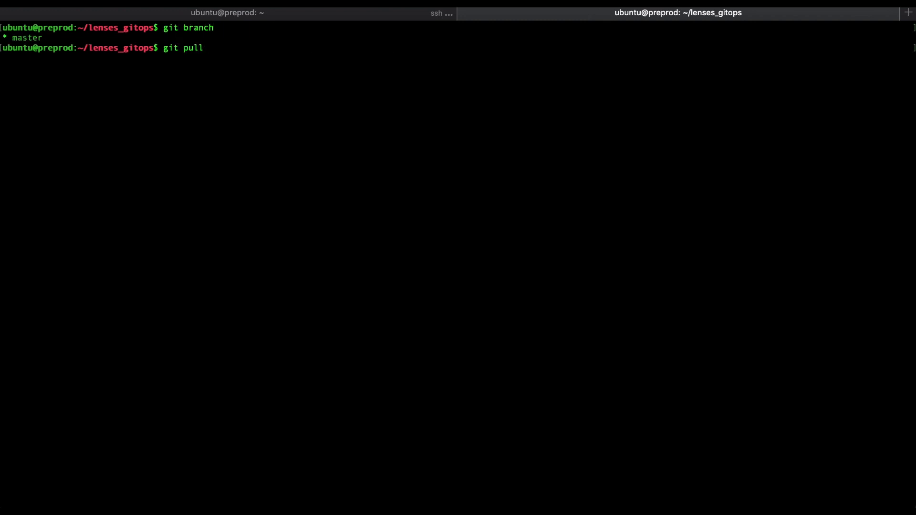
pyautogui.press('Return')
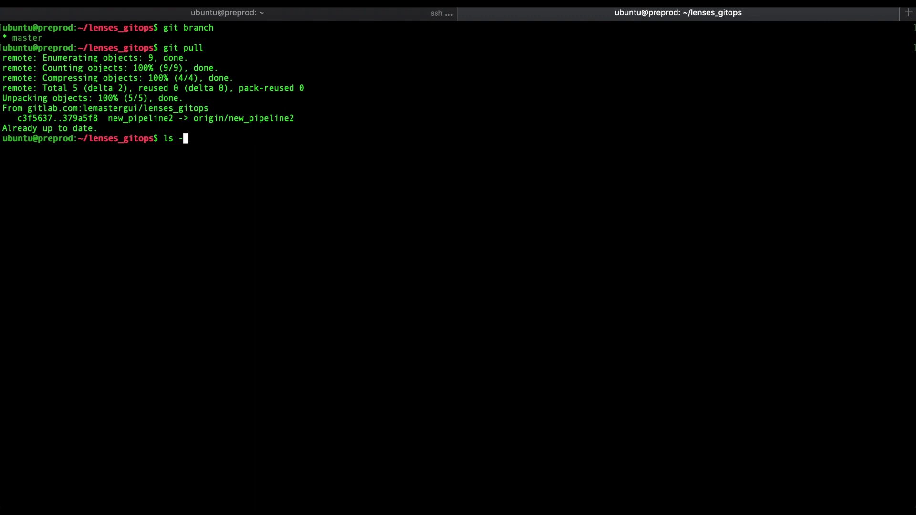
pyautogui.press('Return')
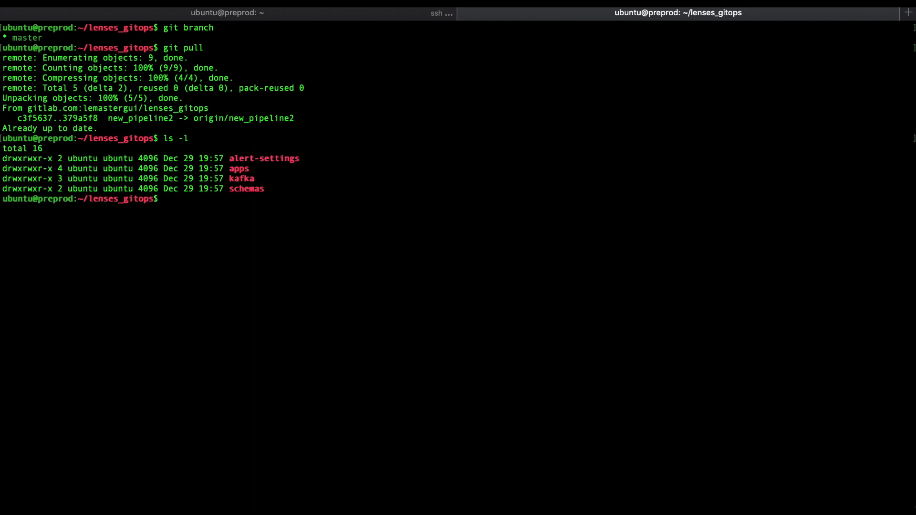
# Run ../lenses_import.sh to import the configuration into preprod Lenses
pyautogui.write('..')
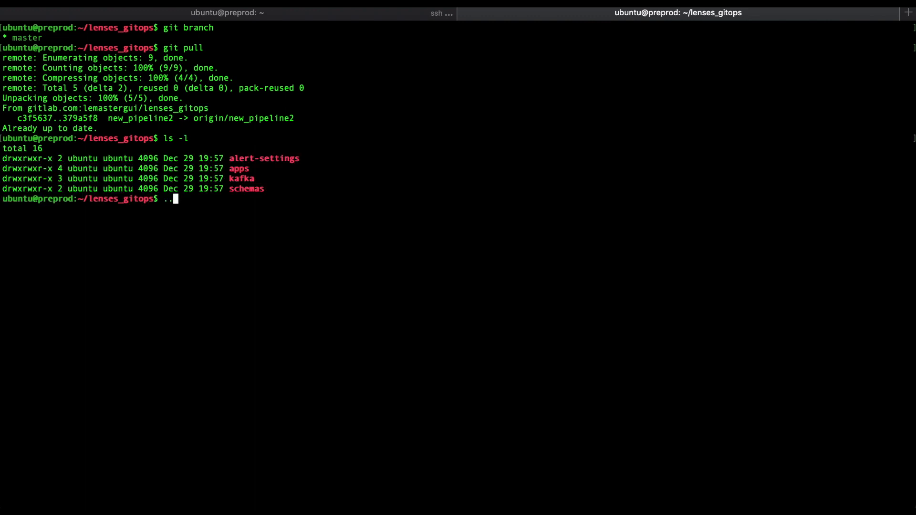
pyautogui.write('/lenses_import.sh')
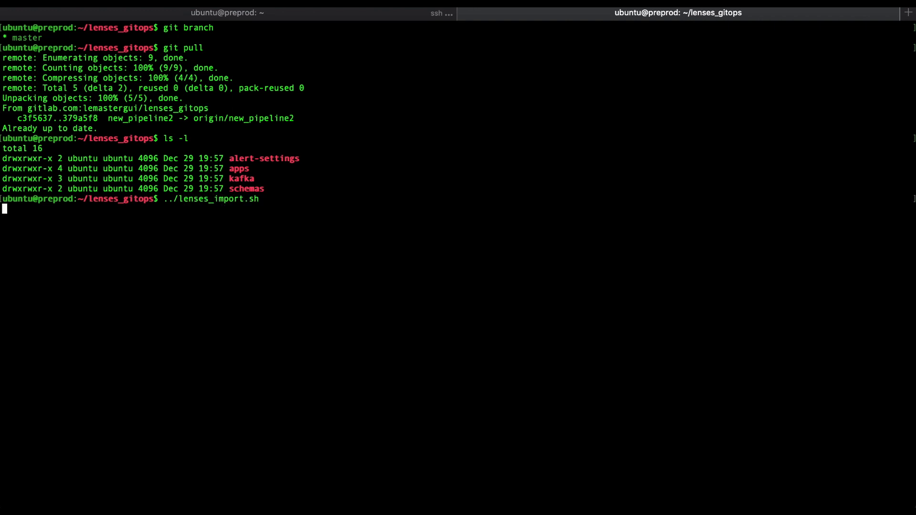
pyautogui.press('Return')
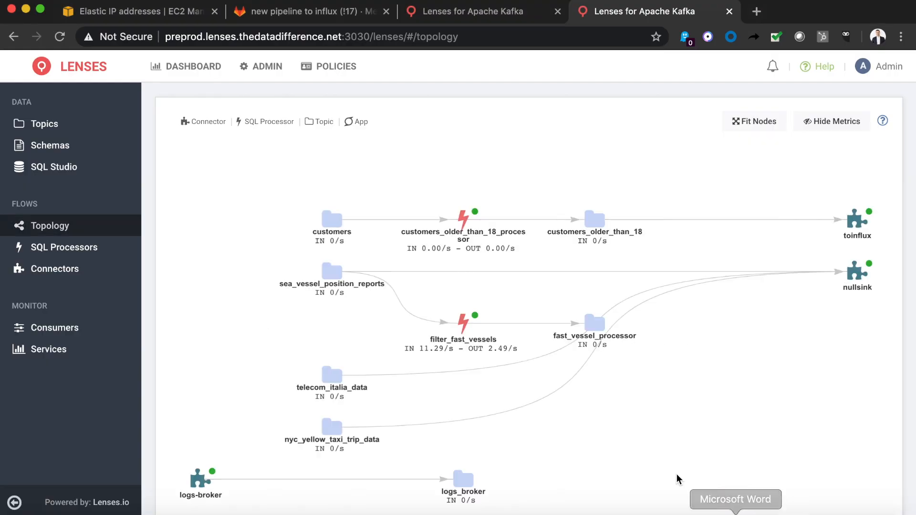
# View details of the customers topic and the toinflux connector in the preprod topology
pyautogui.scroll(-3)
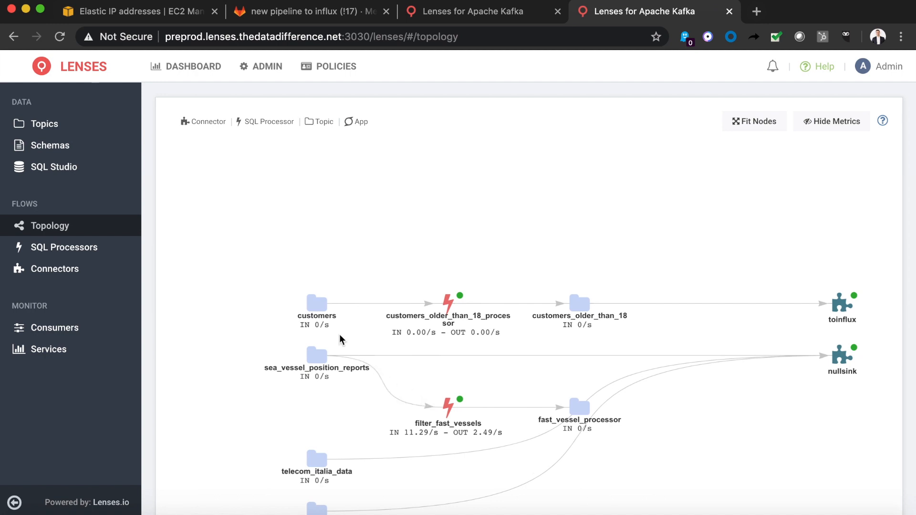
pyautogui.click(317, 304)
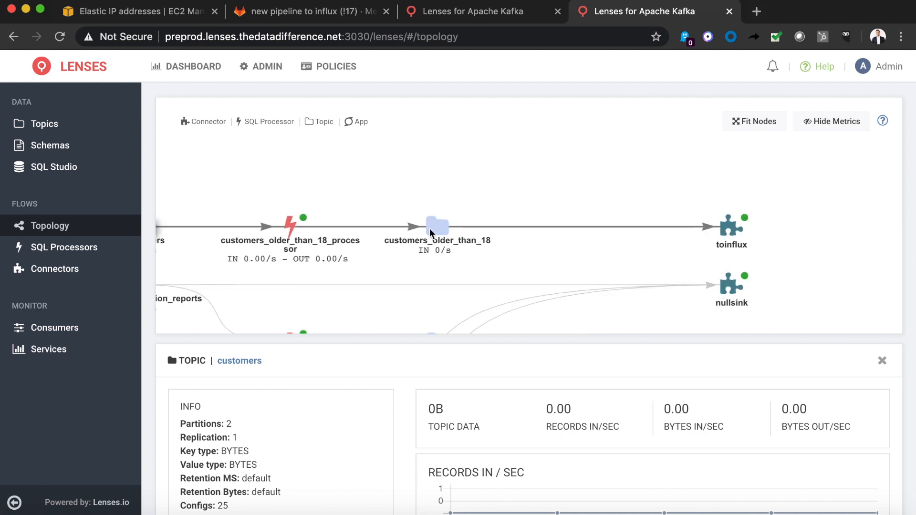
pyautogui.click(731, 227)
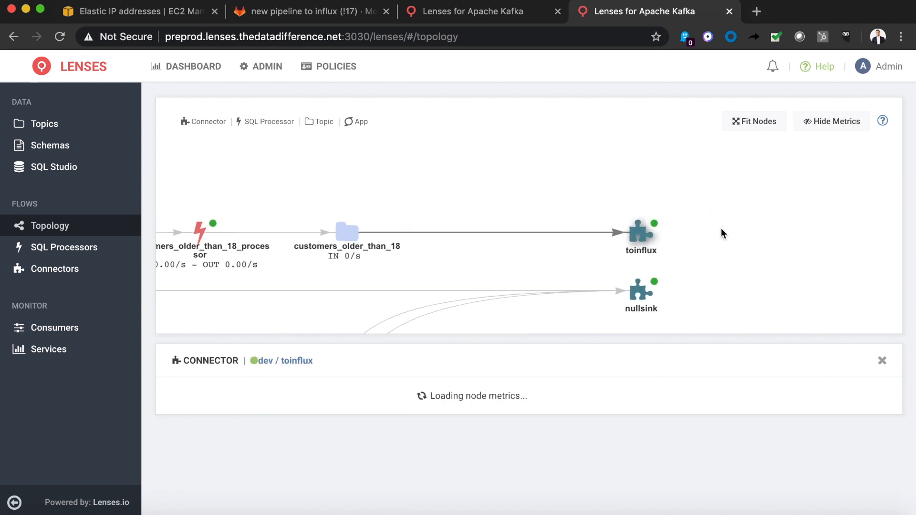